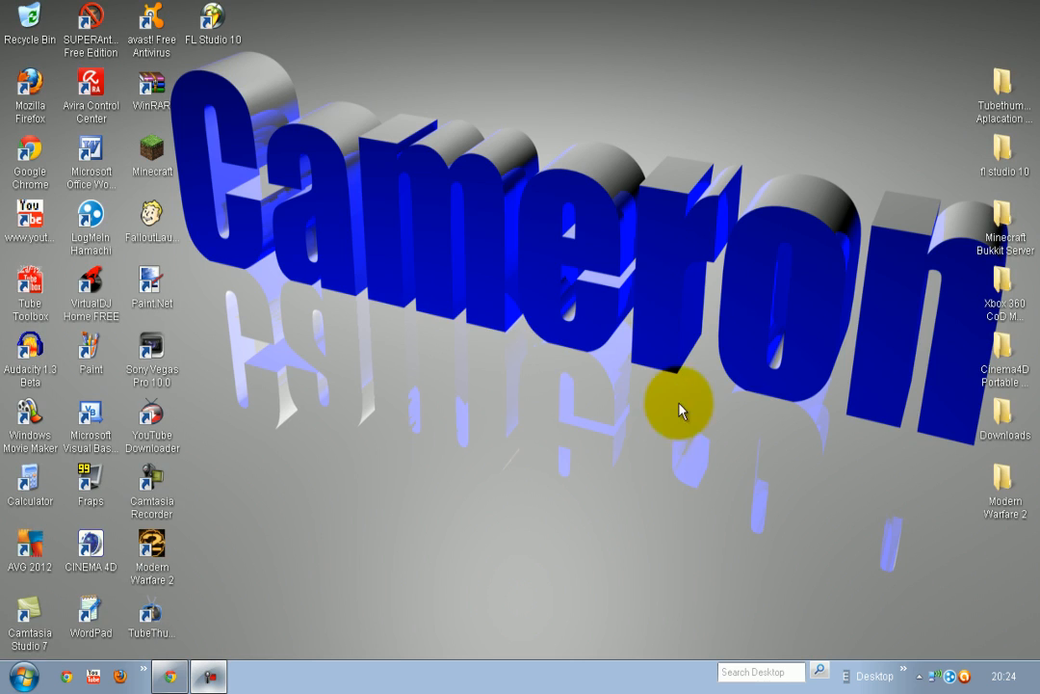
mouse_move(433, 343)
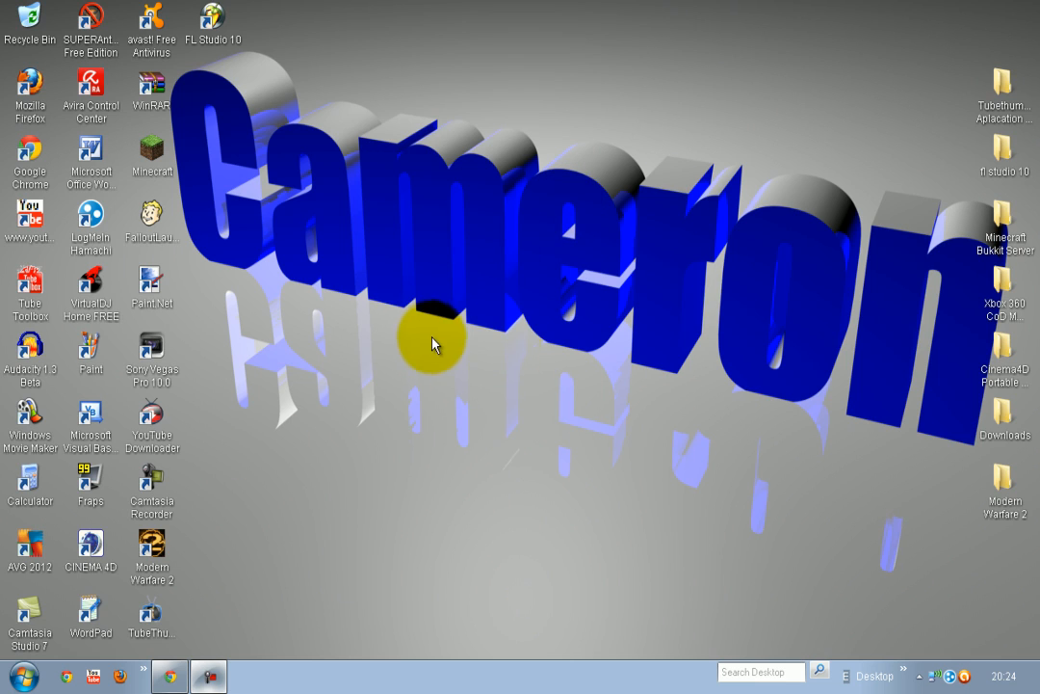
mouse_move(477, 376)
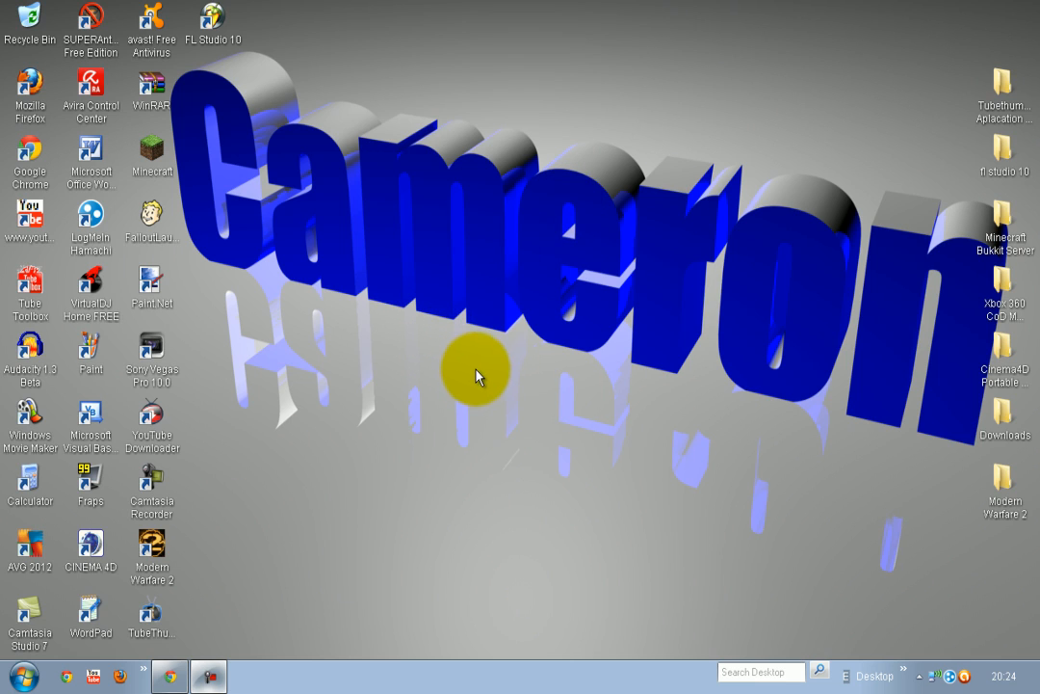
mouse_move(530, 343)
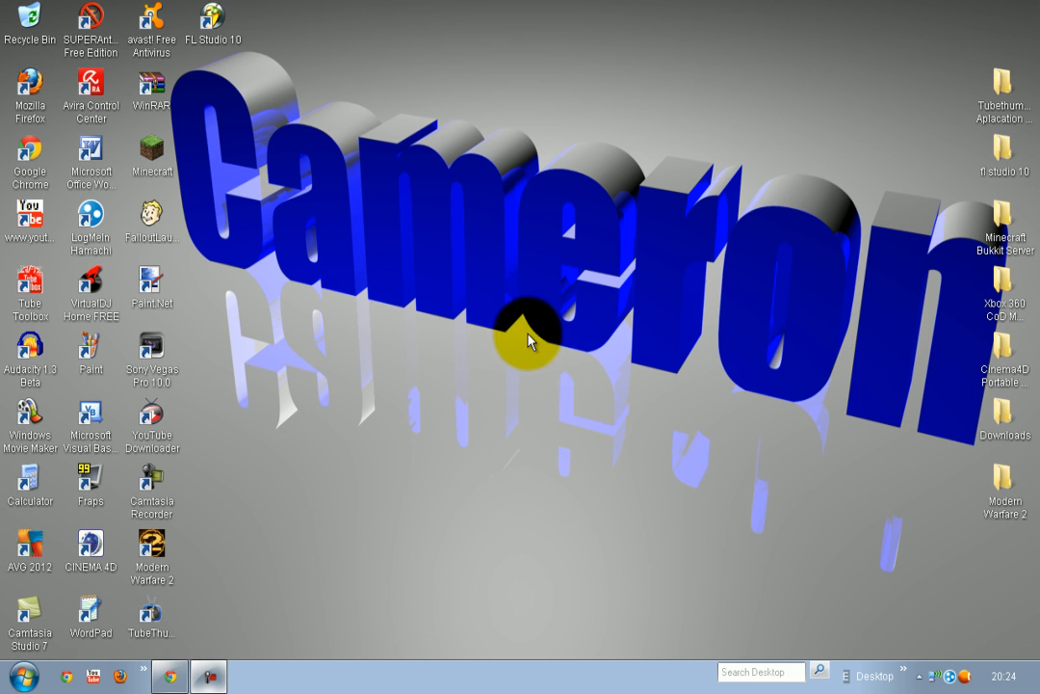
- Create a new text document on the desktop and rename it 'Virus'
right_click(524, 343)
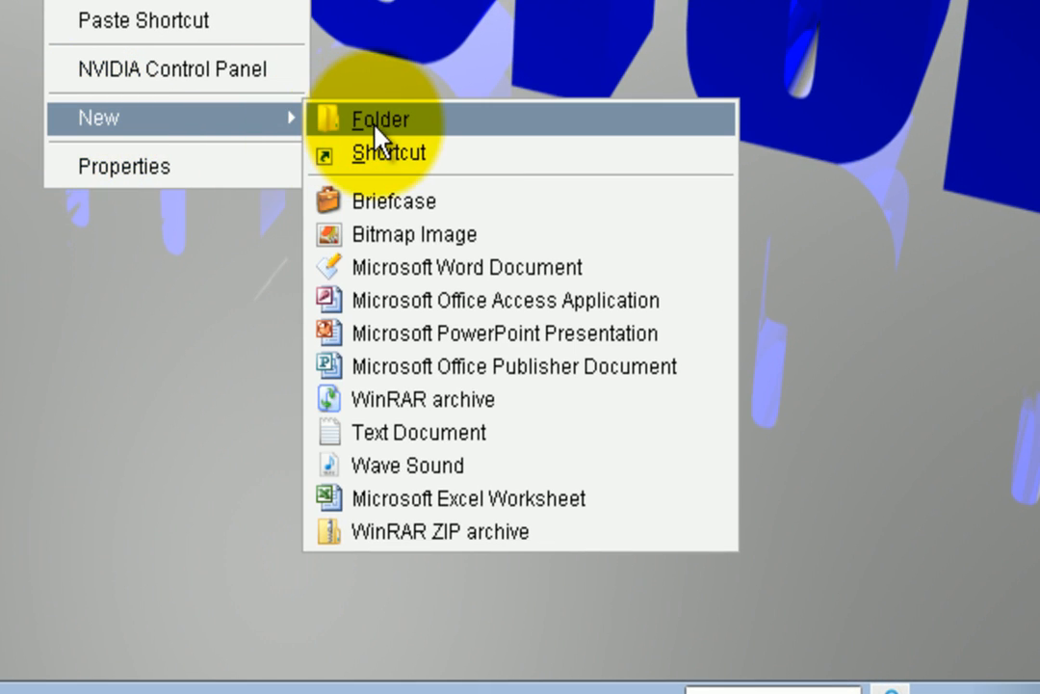
mouse_move(376, 432)
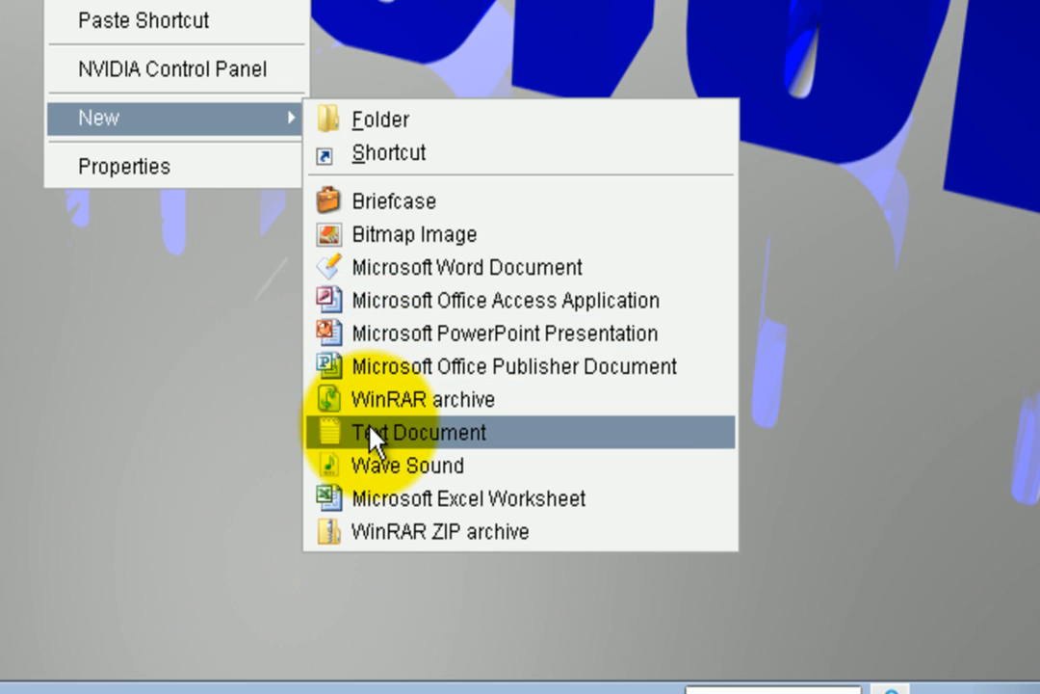
left_click(418, 431)
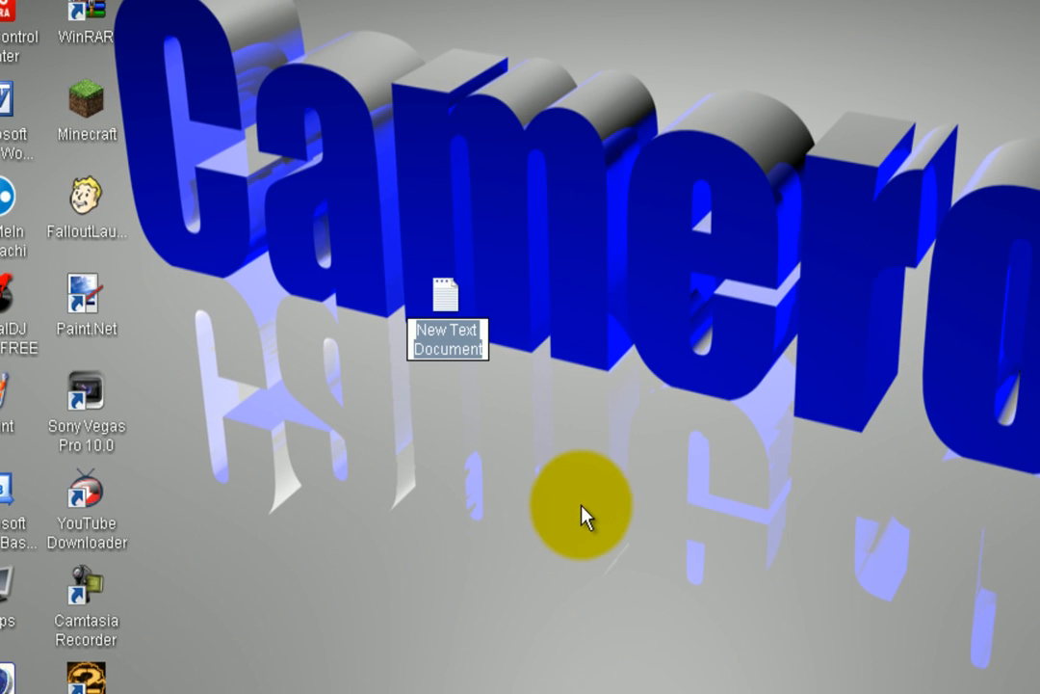
left_click(587, 500)
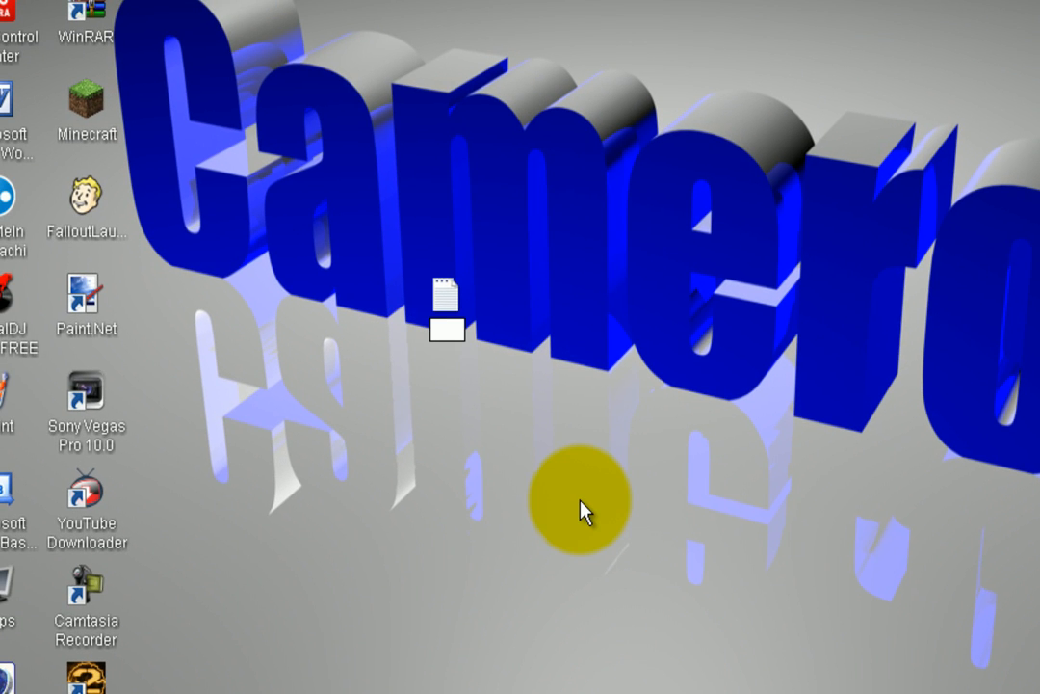
type("Virus")
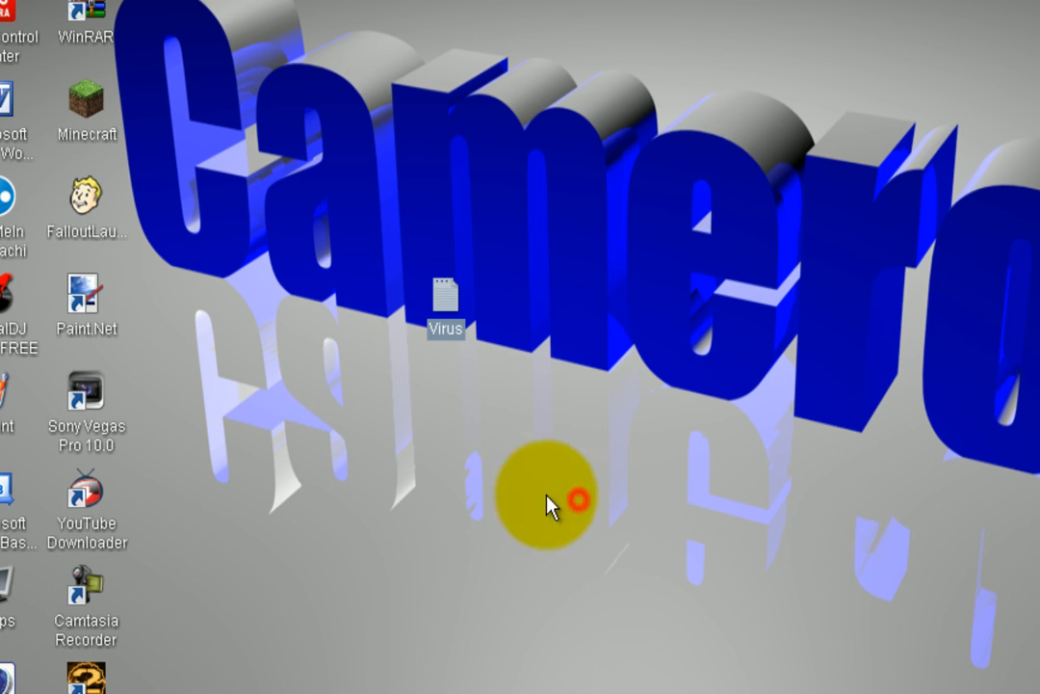
double_click(443, 293)
type("@")
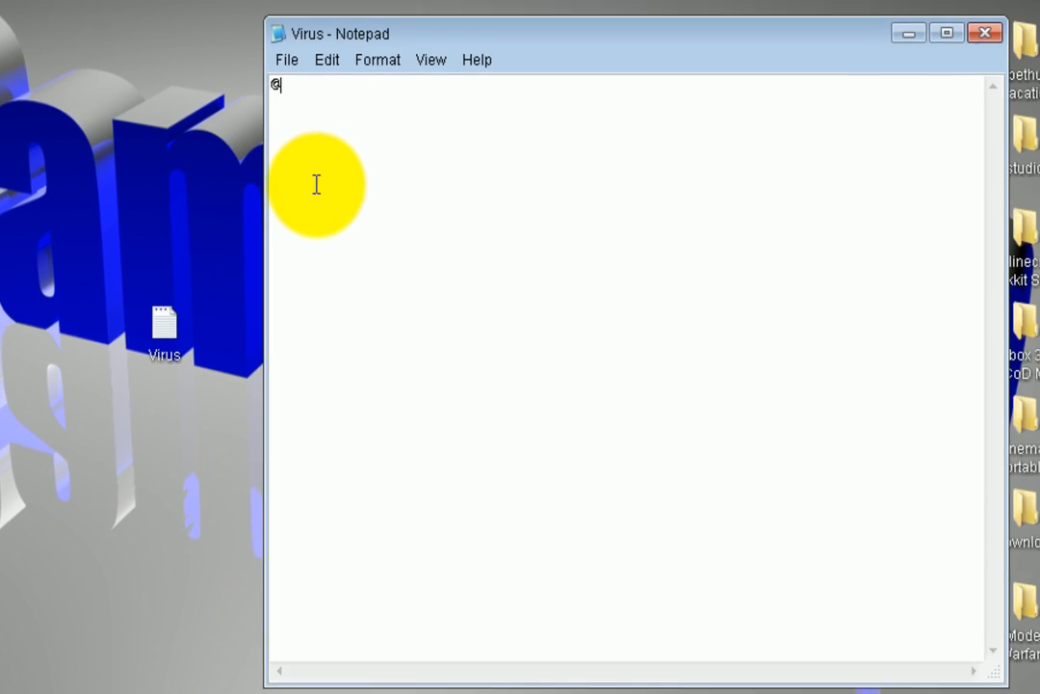
type("echo")
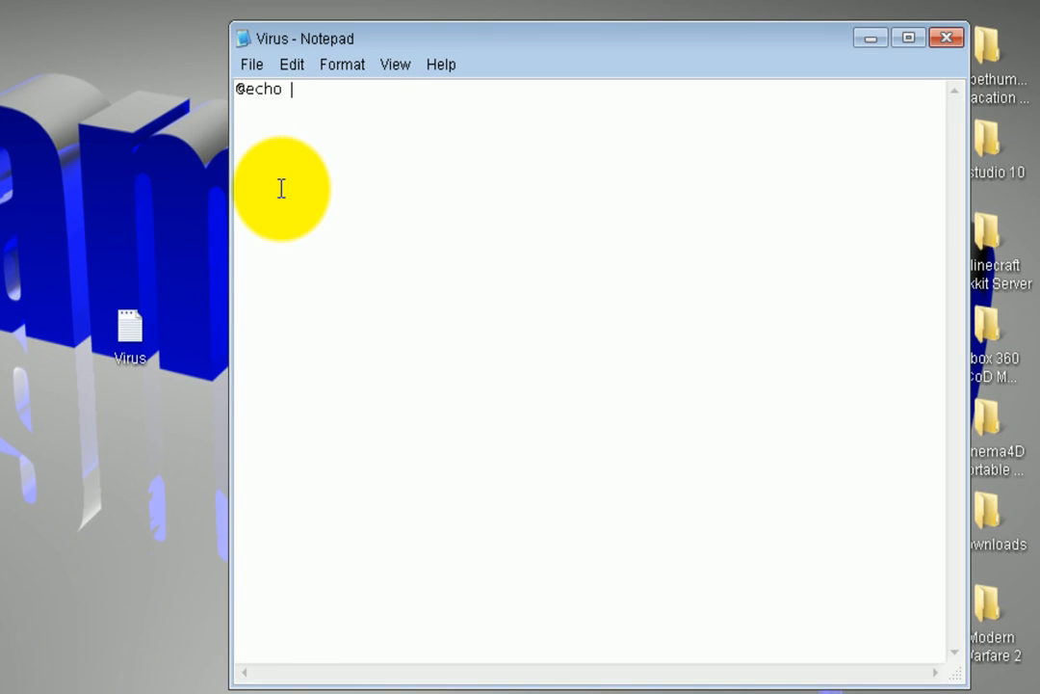
type("off")
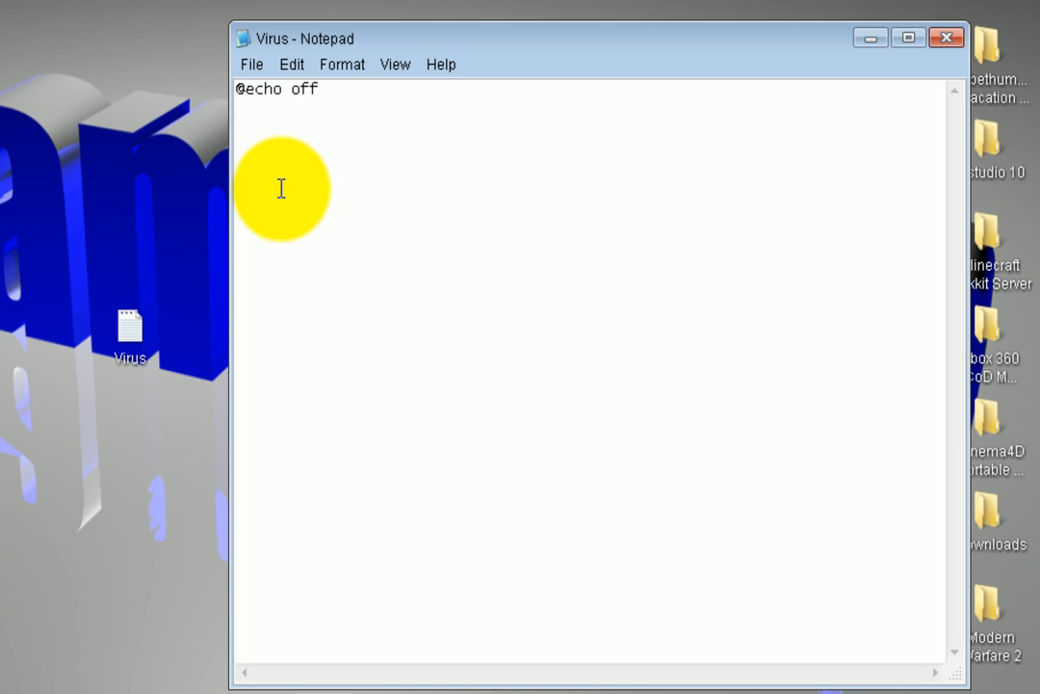
type("start")
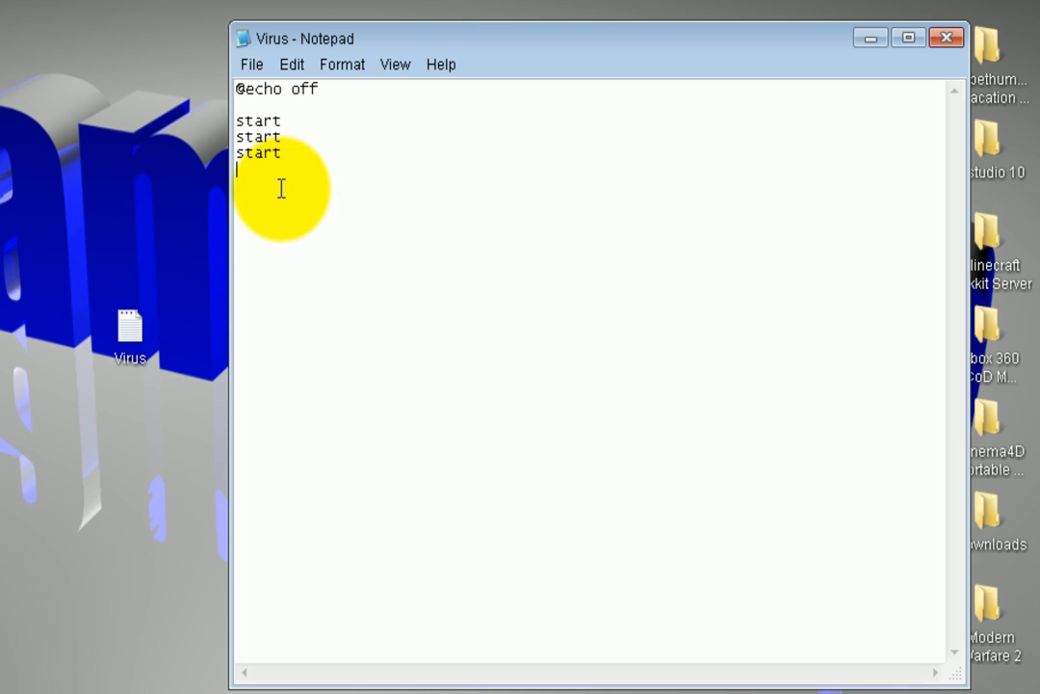
type("start")
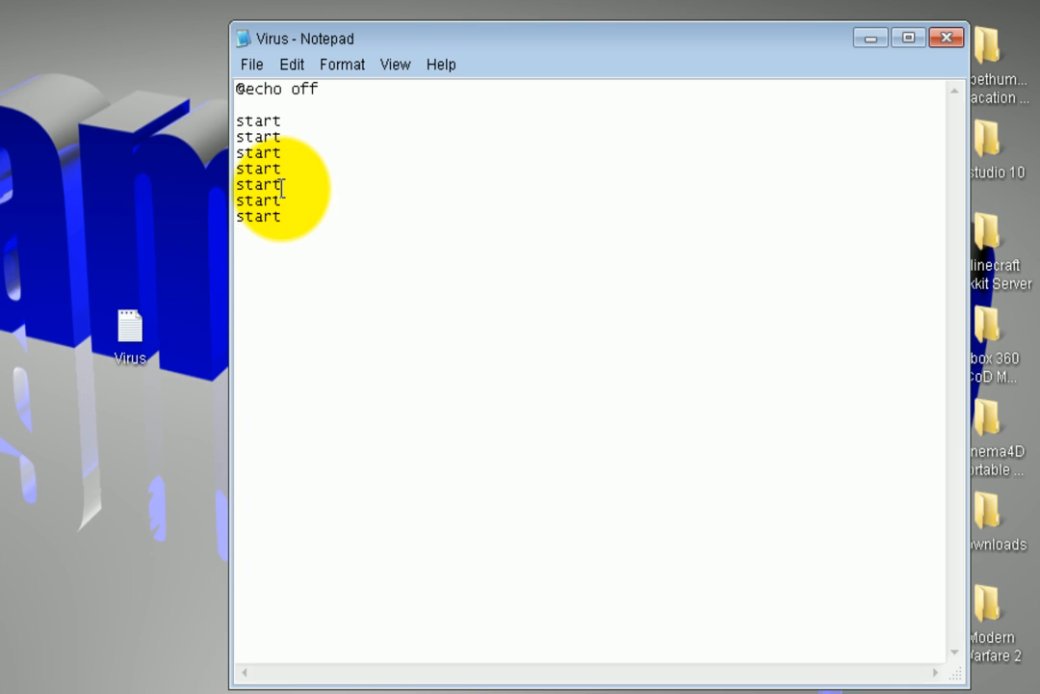
type("start")
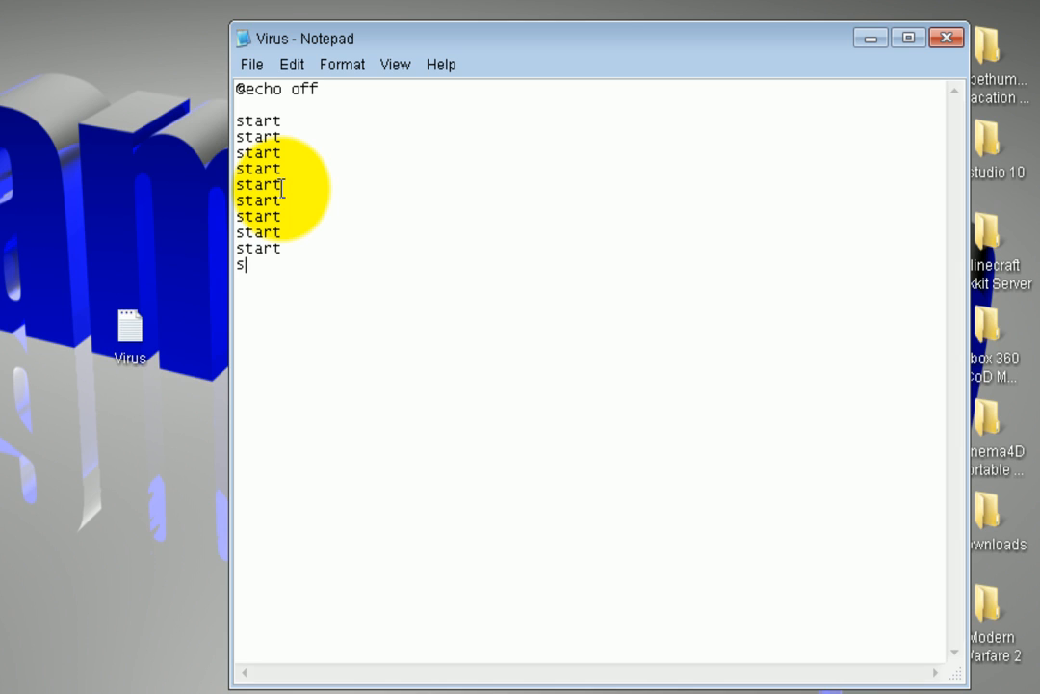
left_click_drag(235, 114, 279, 266)
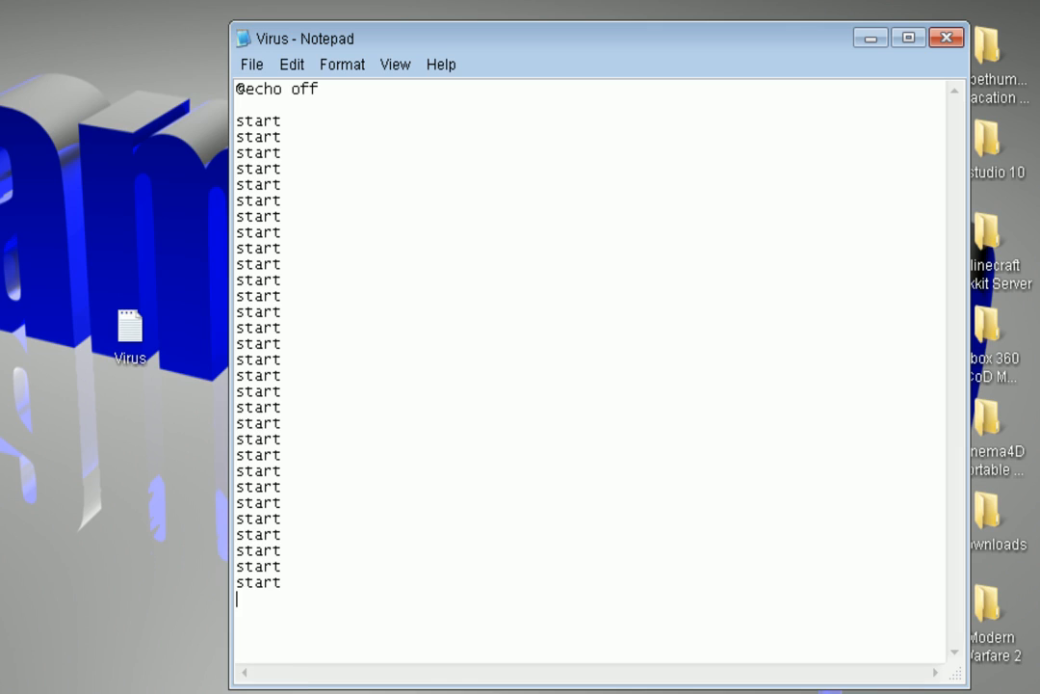
- Add two msg * lines: 'i gave you a virus better get a new computer' and 'lolololololololol'
type("msg * oops")
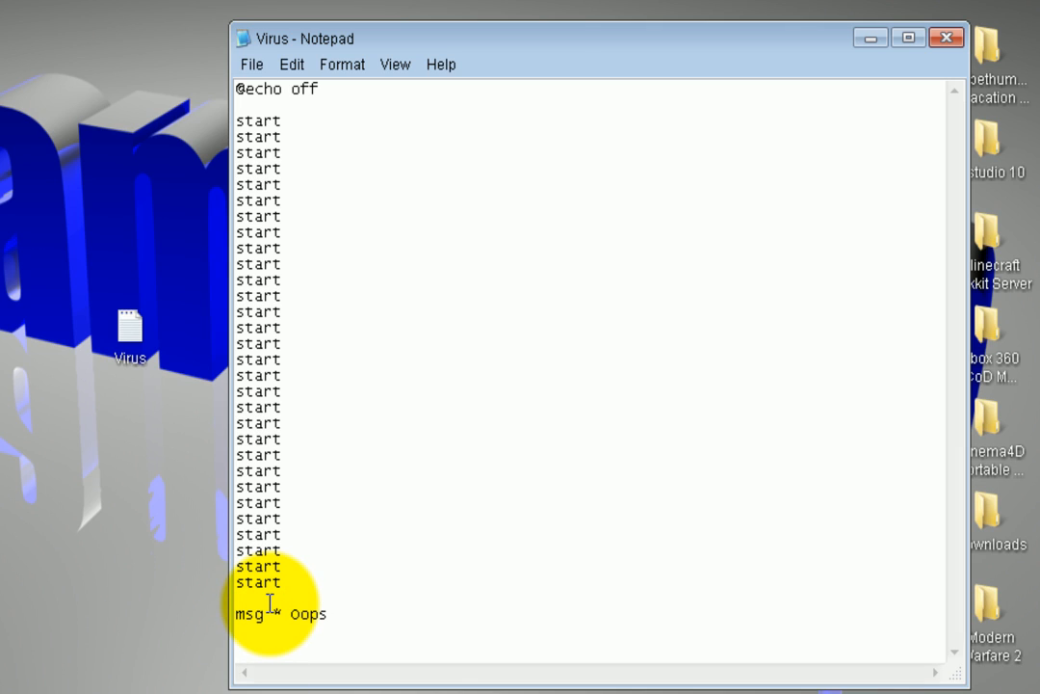
type("i gave you a virus")
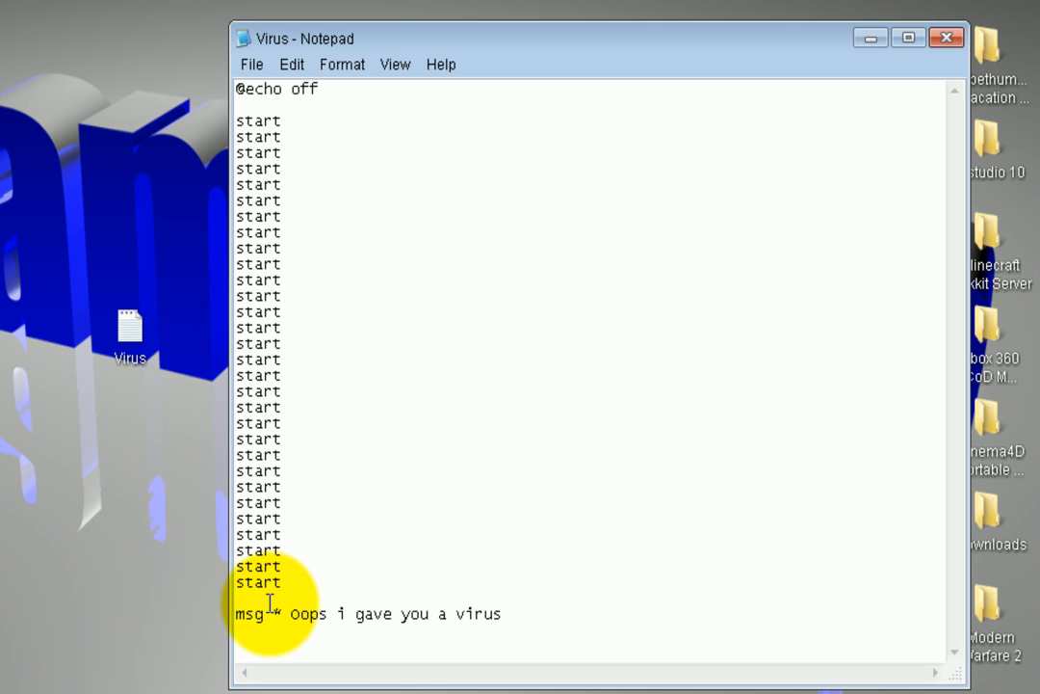
type("better")
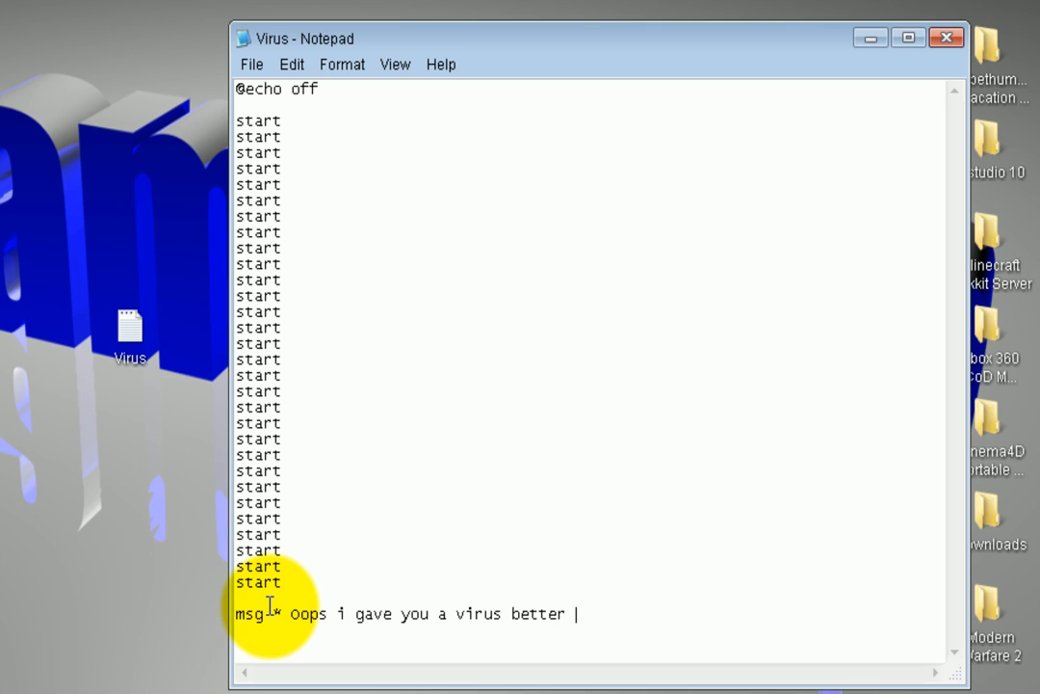
type("get a new computer HAHAHAHAHAHA!!!!!!!")
type("msg")
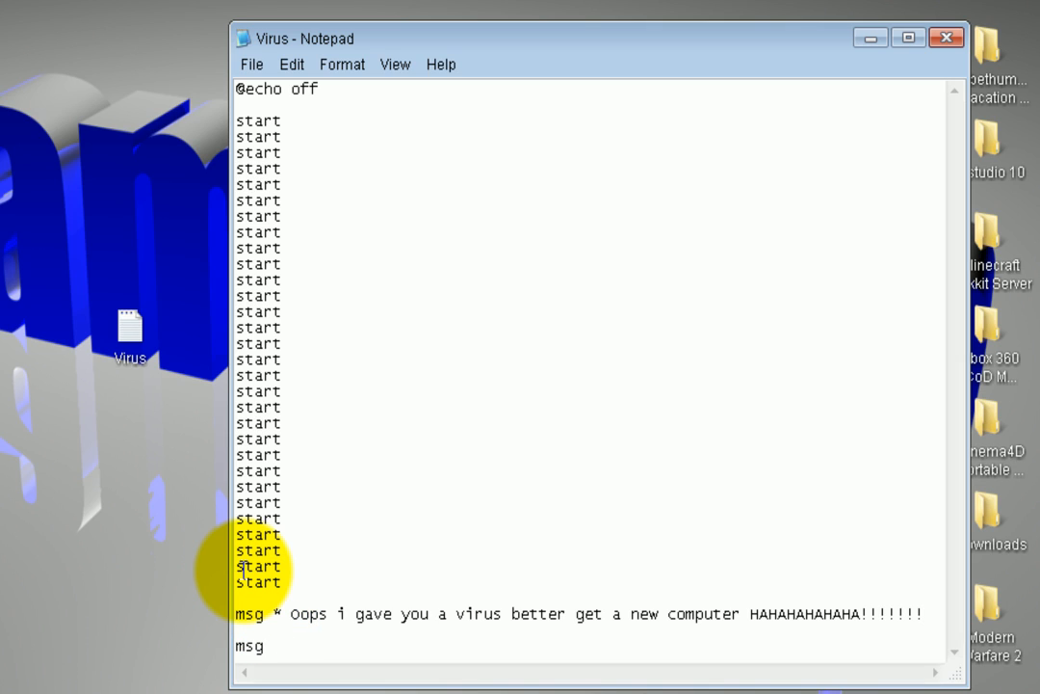
type("* lololololololololololololololololololololololololololololololol!!!!!!")
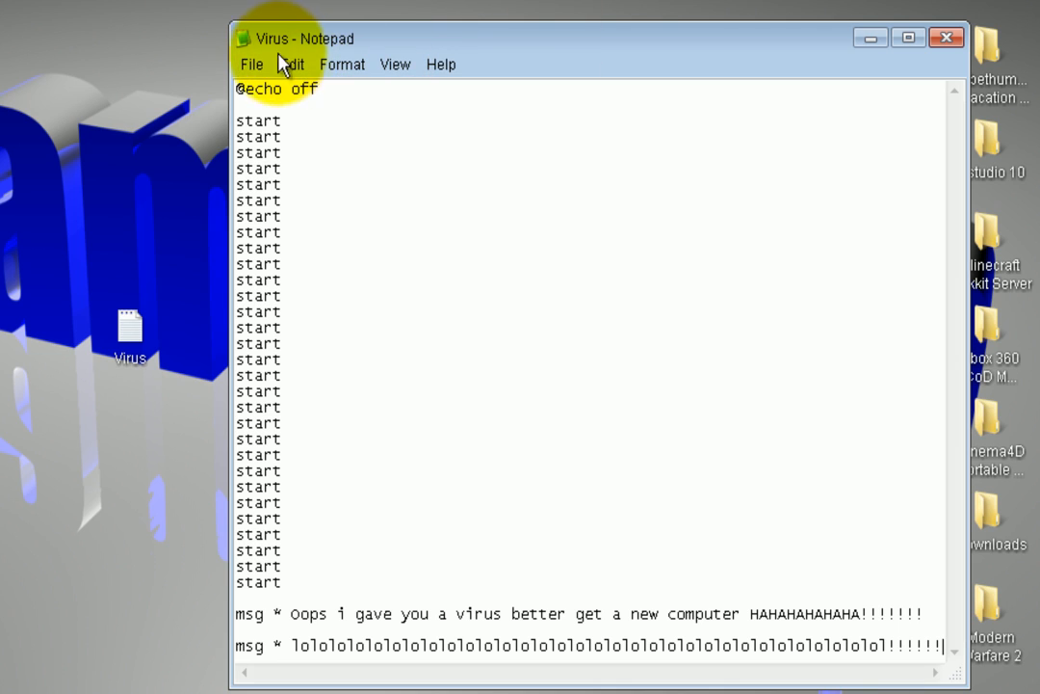
- Save the script, follow AVG's 'Go to file' on the BAT/Flooder alert and accept the missing-path error
left_click(250, 63)
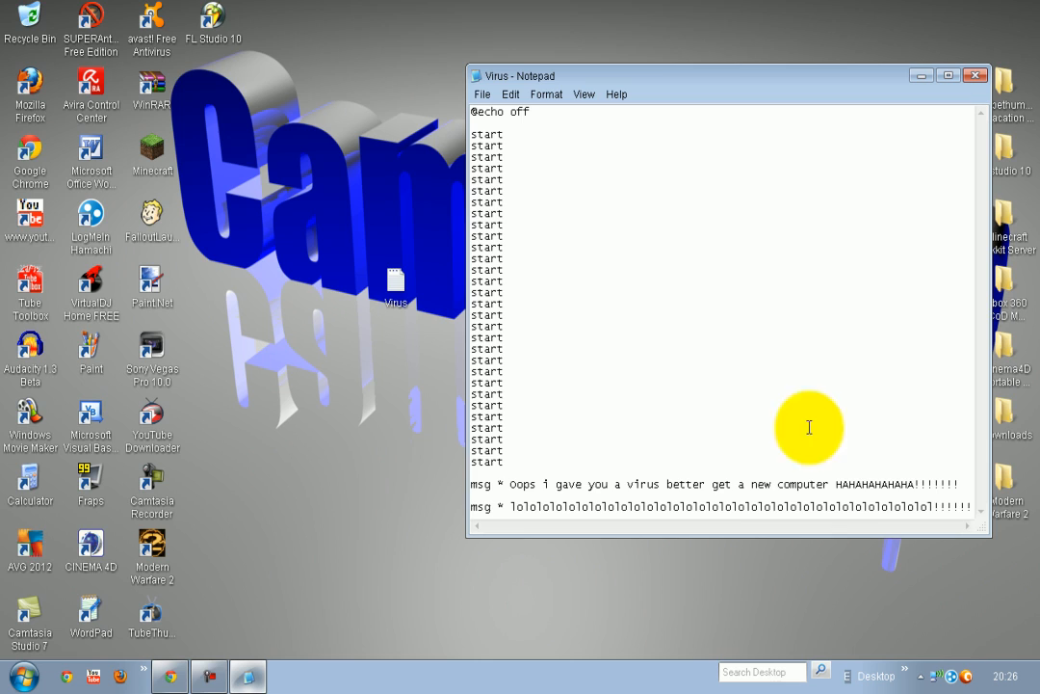
mouse_move(790, 501)
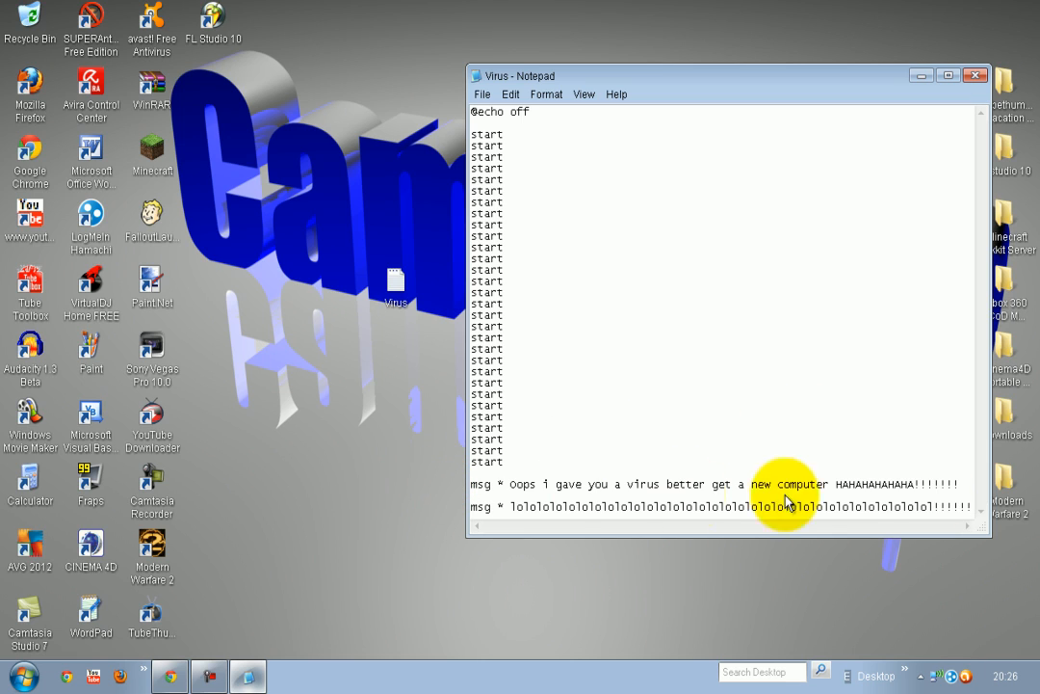
mouse_move(921, 453)
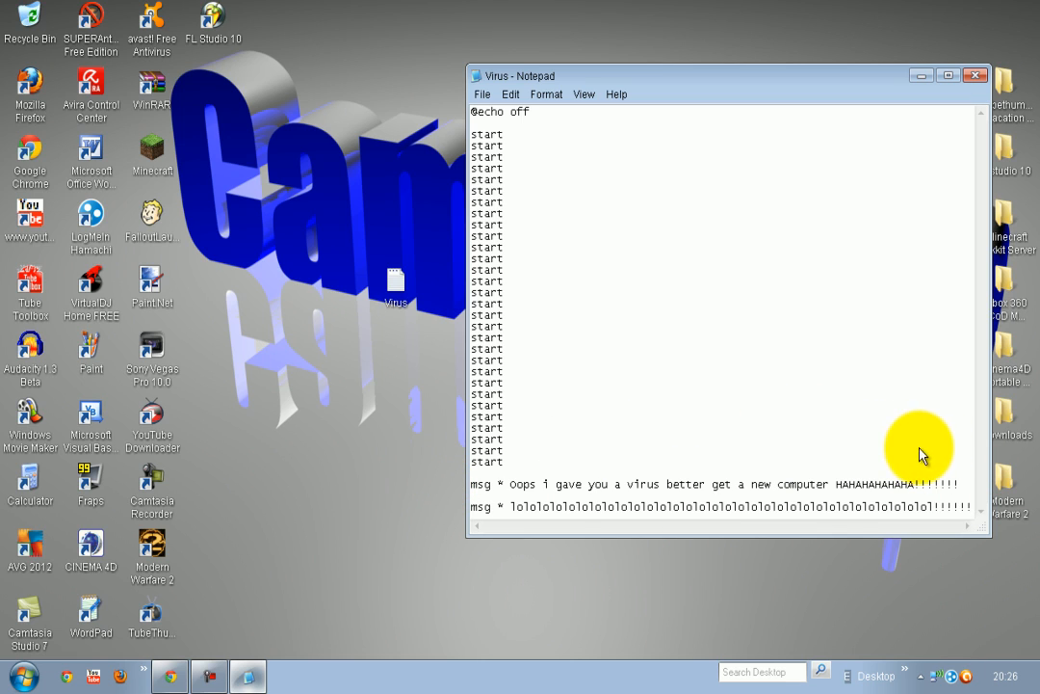
mouse_move(925, 493)
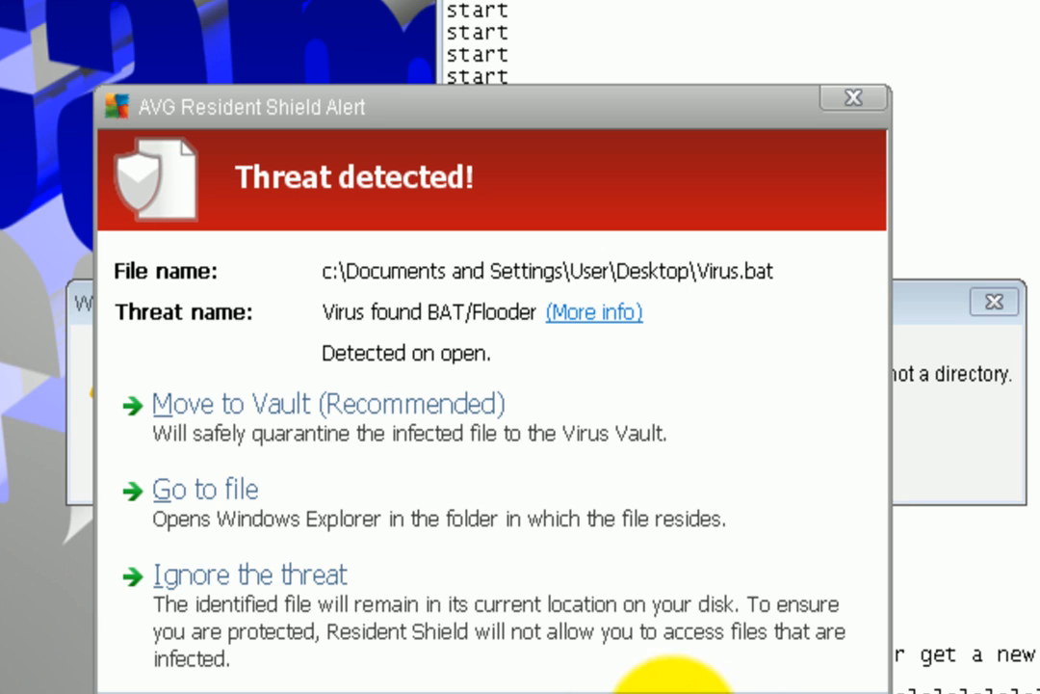
left_click(204, 490)
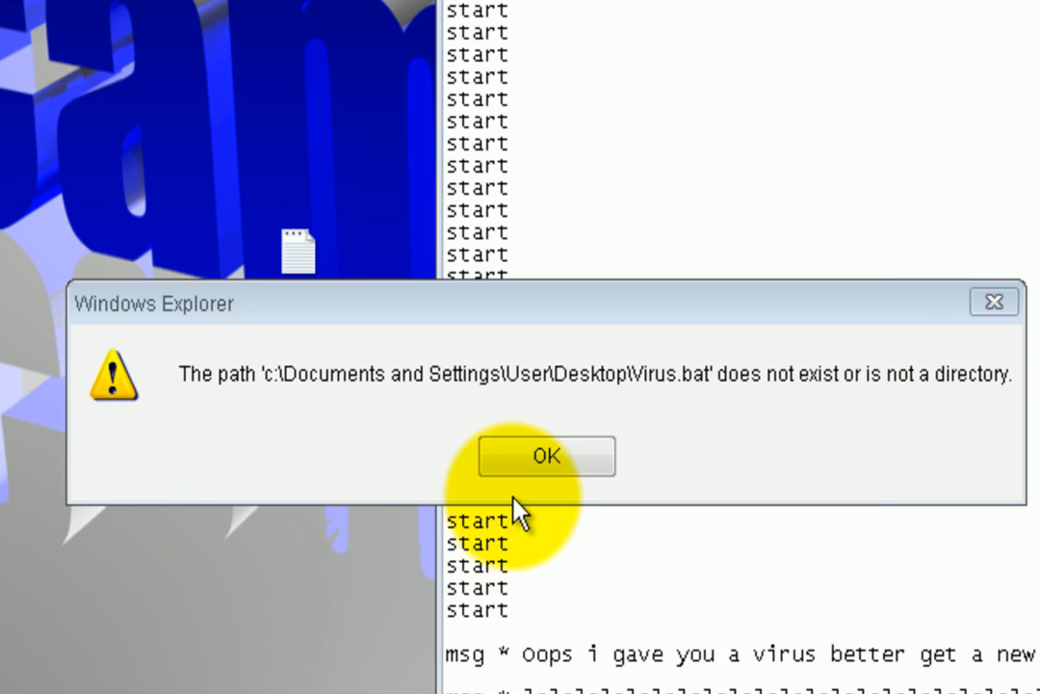
left_click(547, 455)
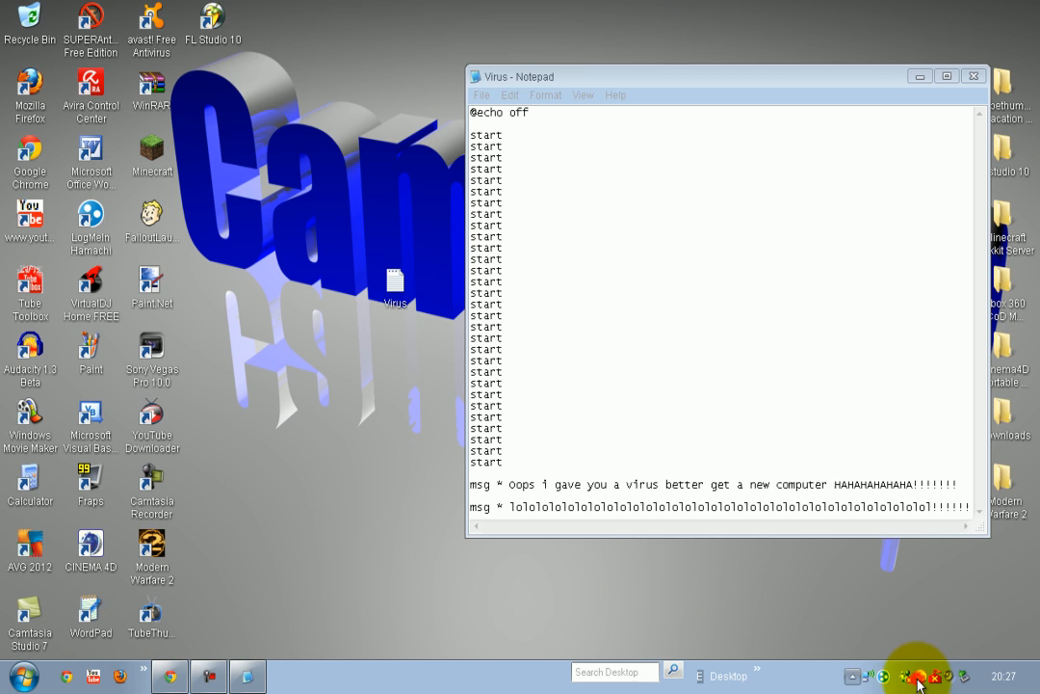
- Acknowledge the cannot-access error and start saving the script under a new name
right_click(926, 675)
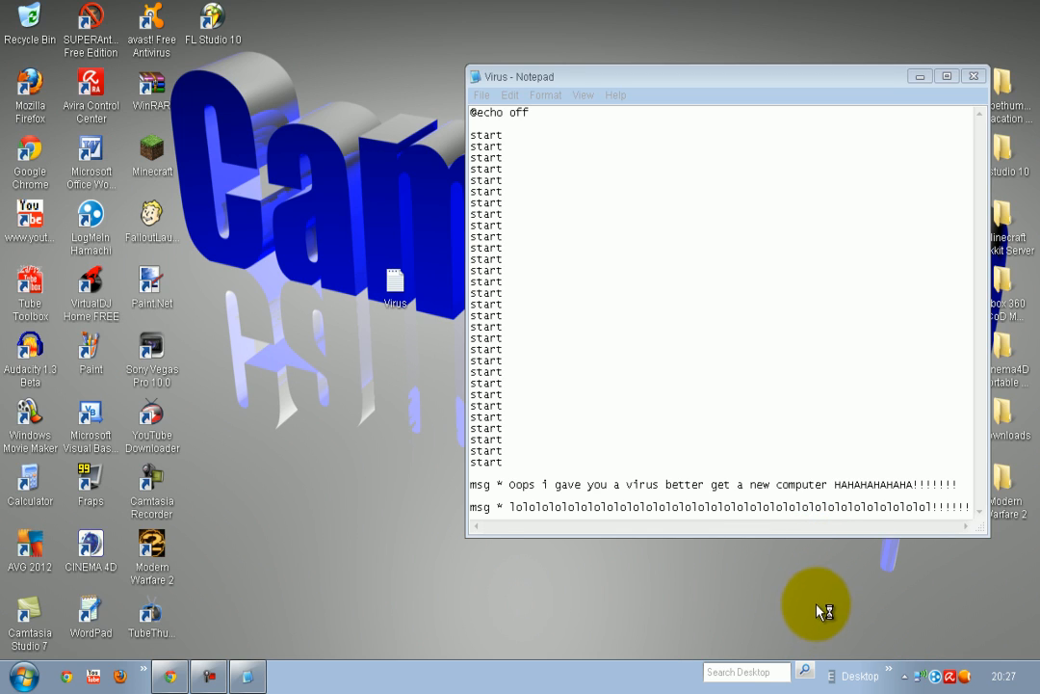
left_click(482, 94)
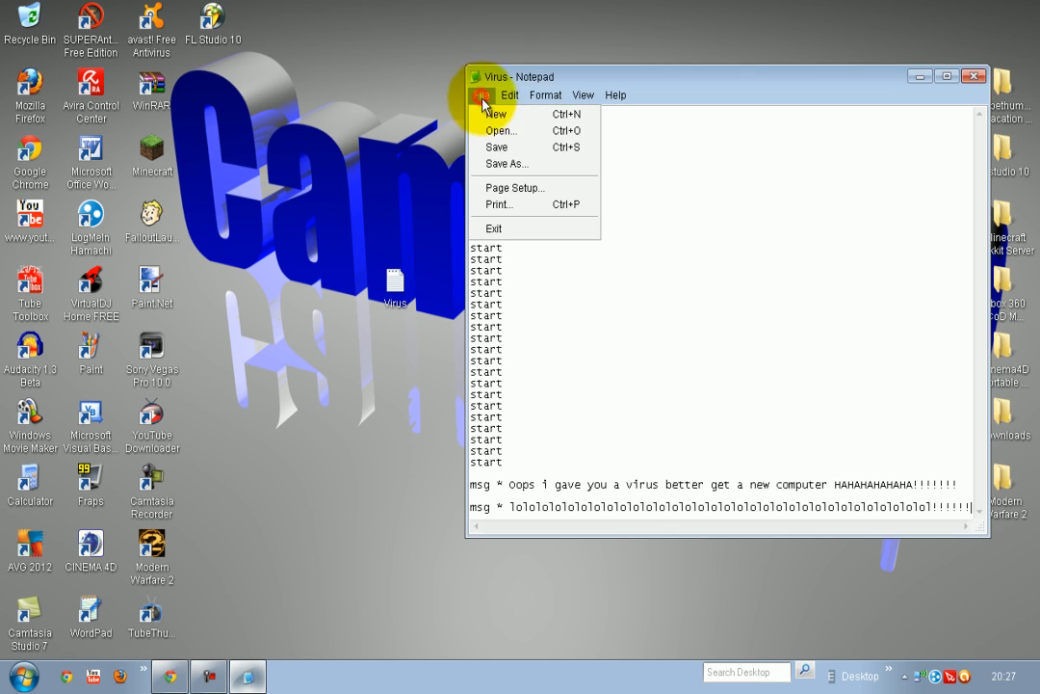
mouse_move(505, 163)
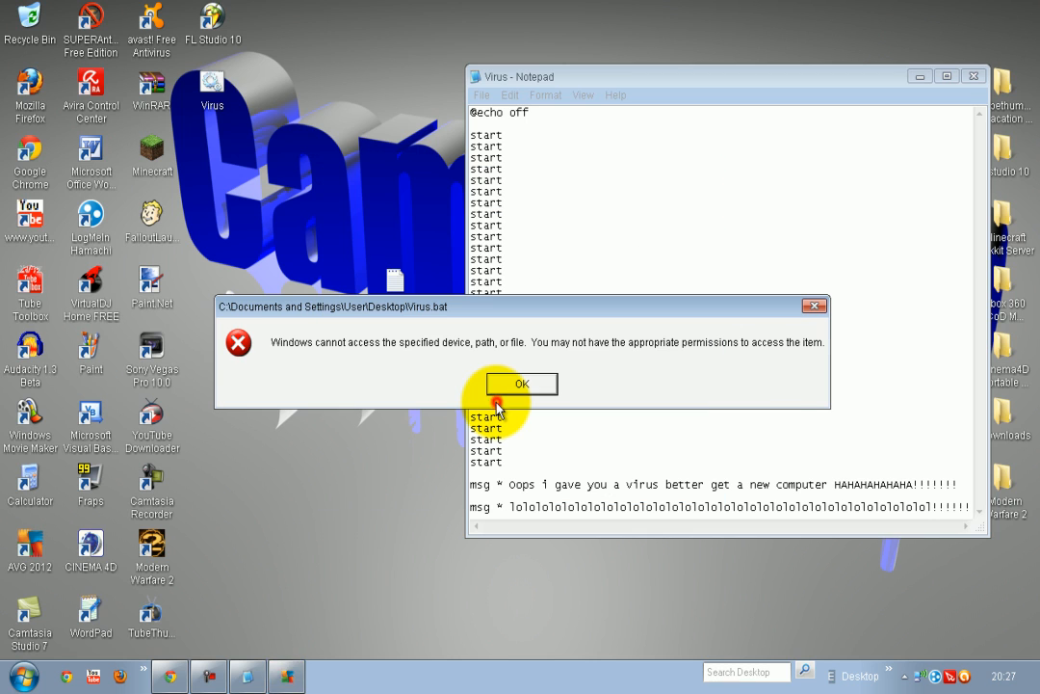
left_click(520, 383)
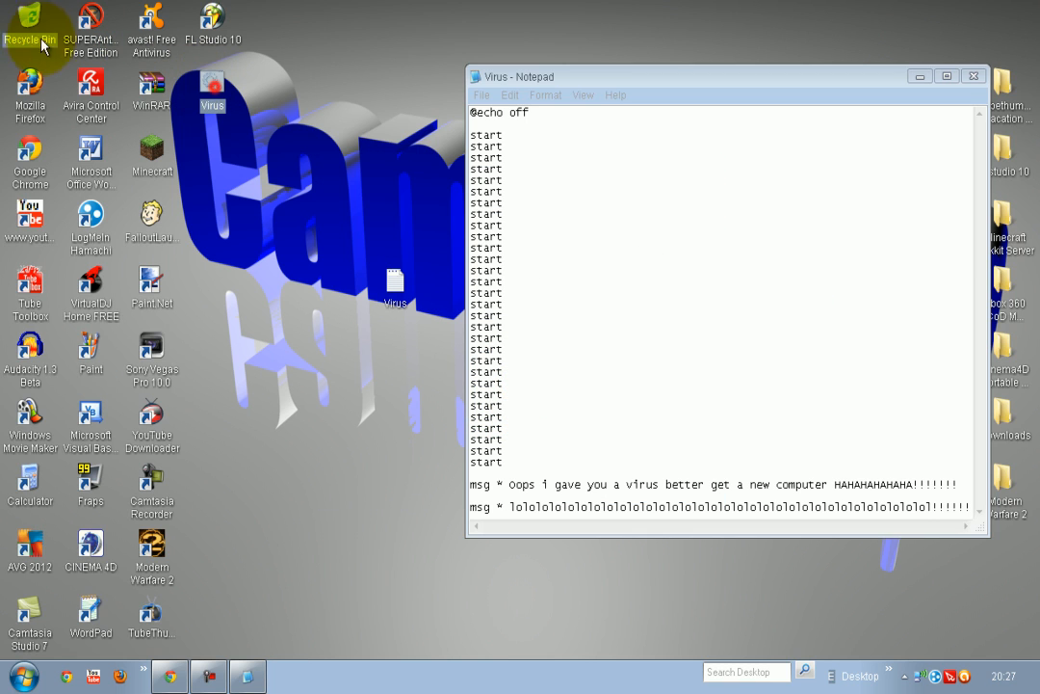
left_click(482, 94)
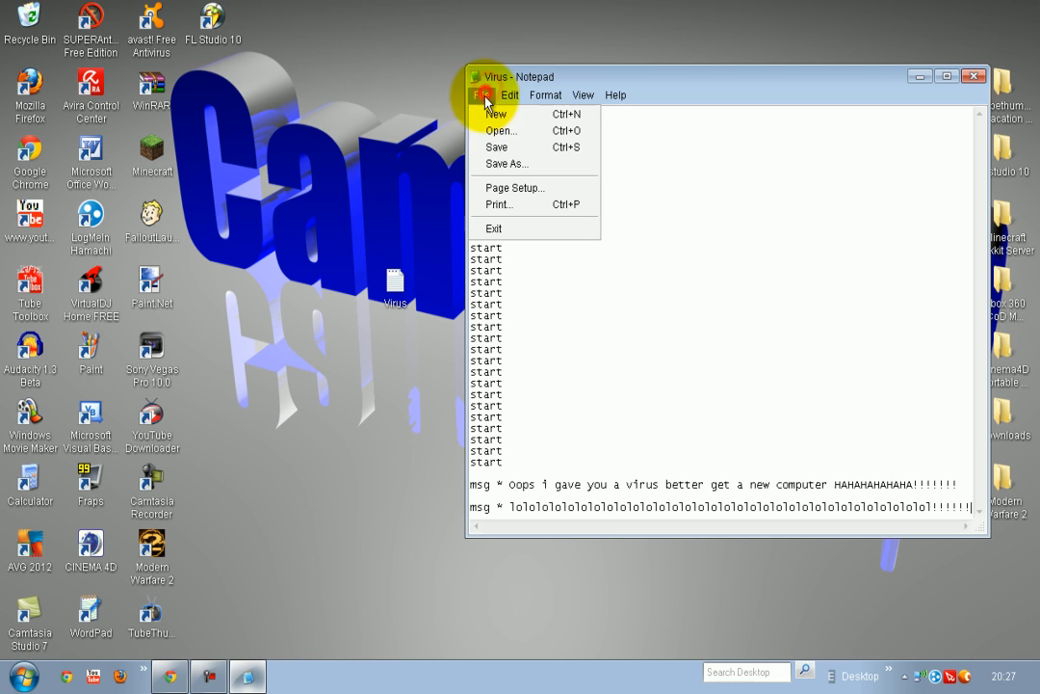
left_click(505, 162)
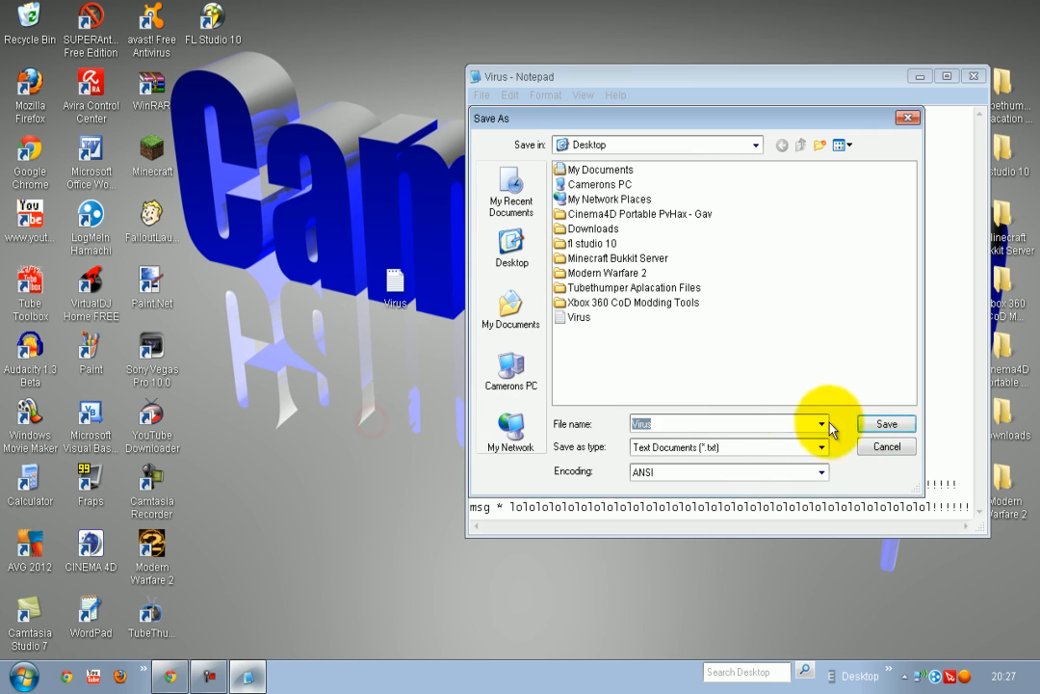
- Save the flooder script to the desktop as 'bob.bat'
left_click(886, 424)
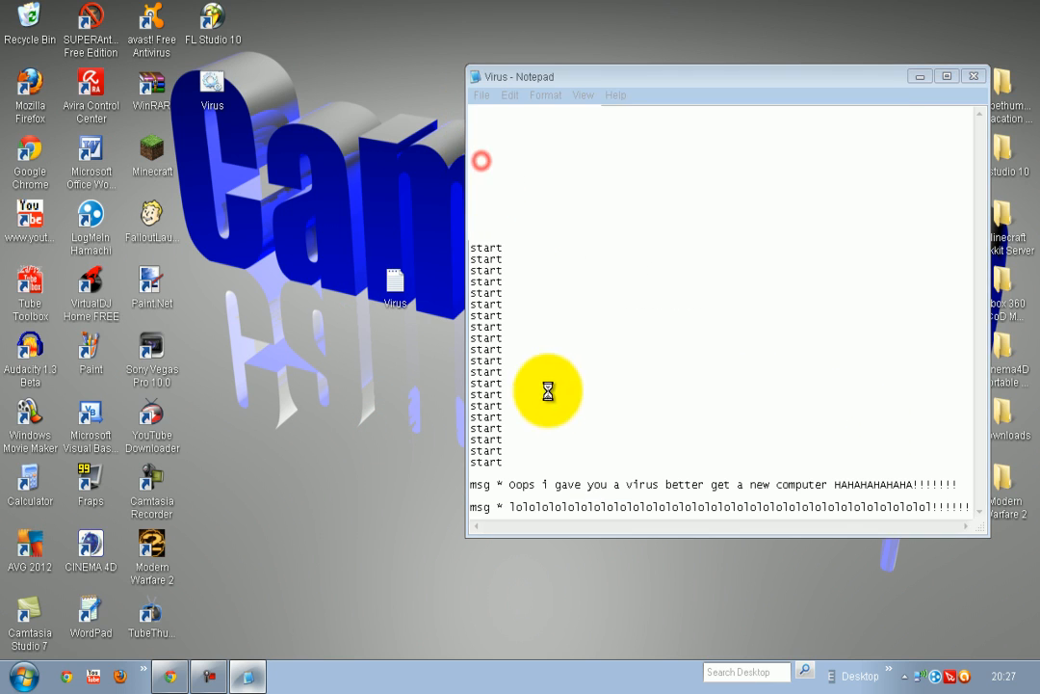
left_click(482, 94)
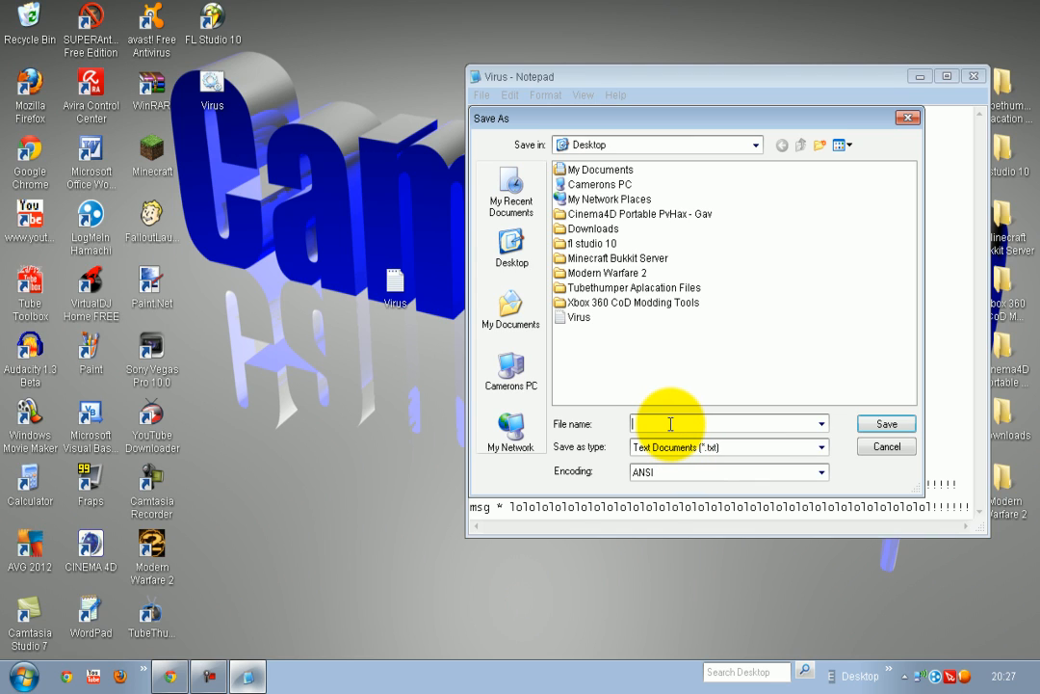
type("bob.bat")
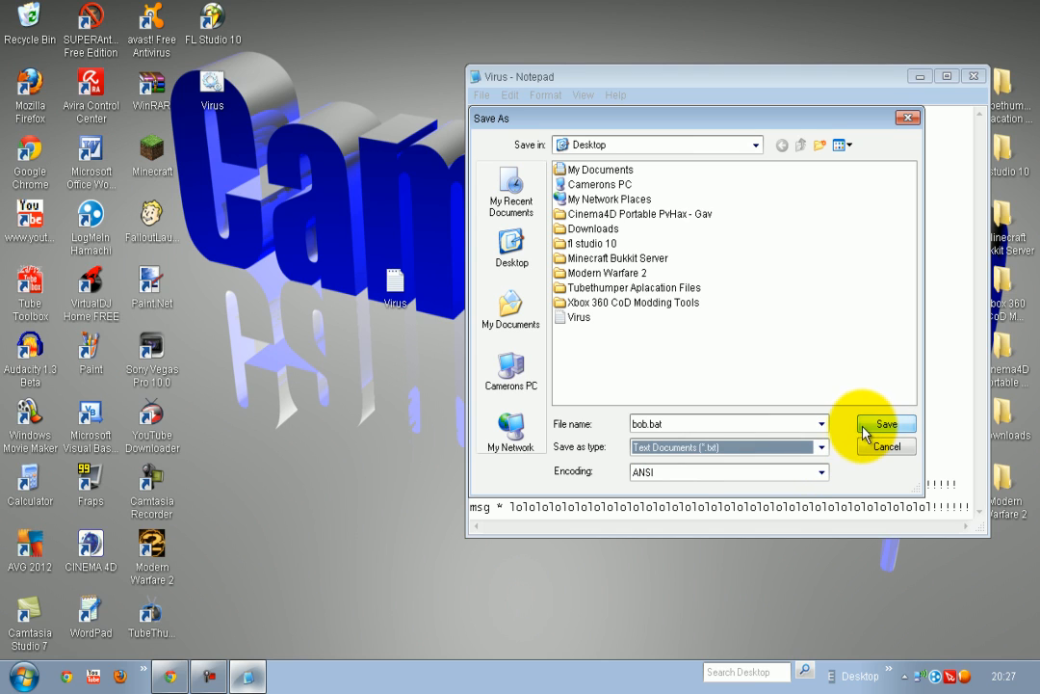
left_click(884, 423)
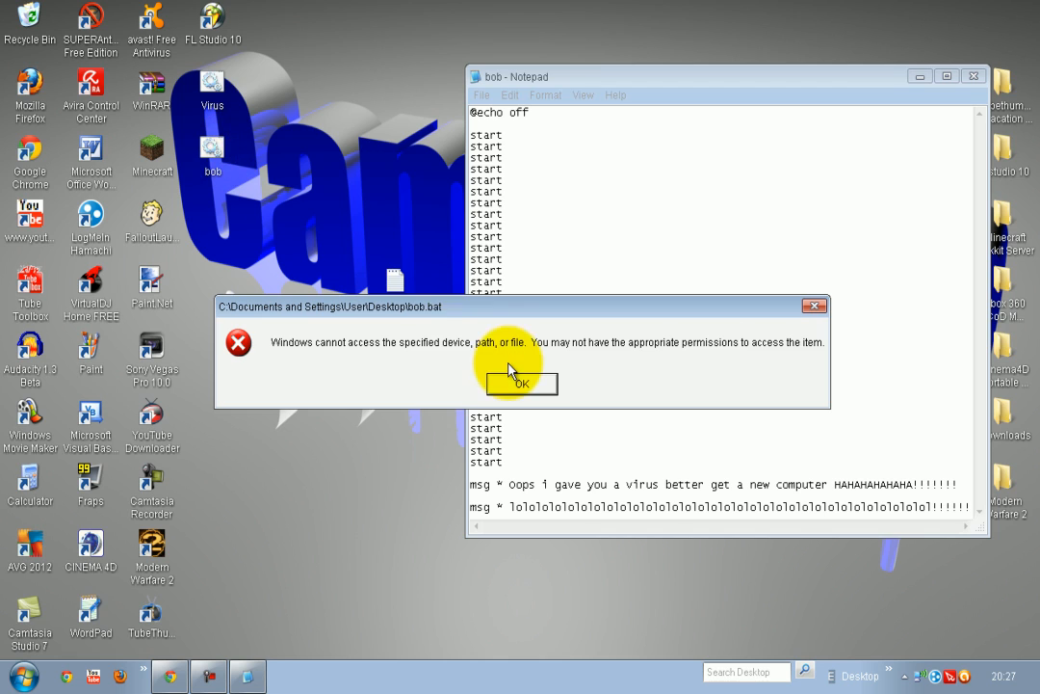
- Accept the cannot-access warning for bob.bat and close Notepad to return to the desktop
left_click(520, 382)
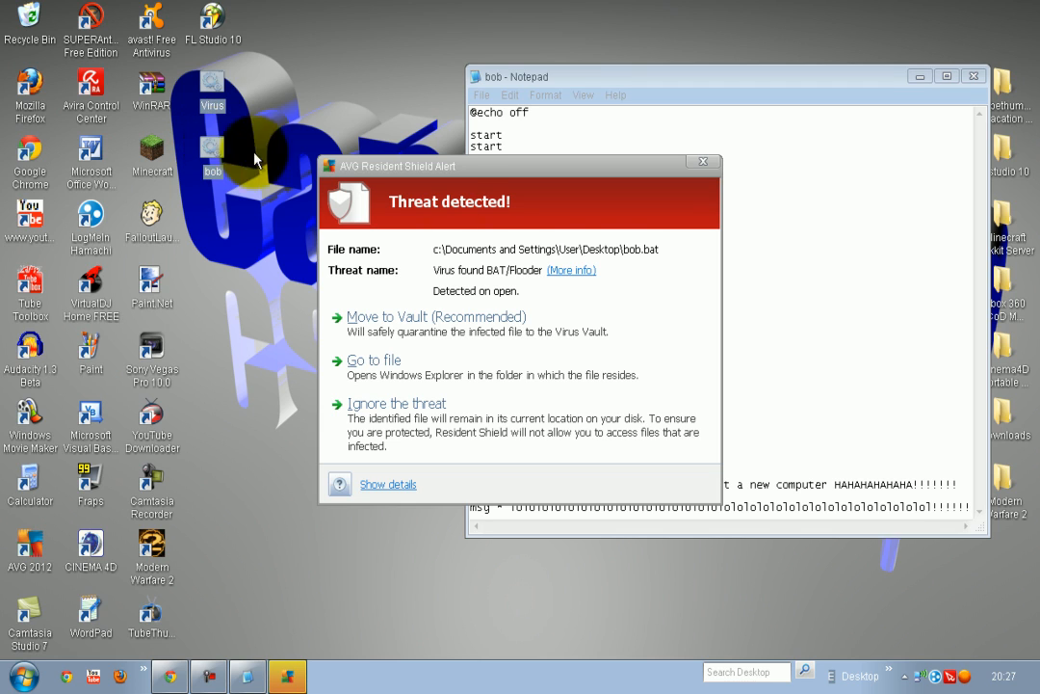
mouse_move(640, 258)
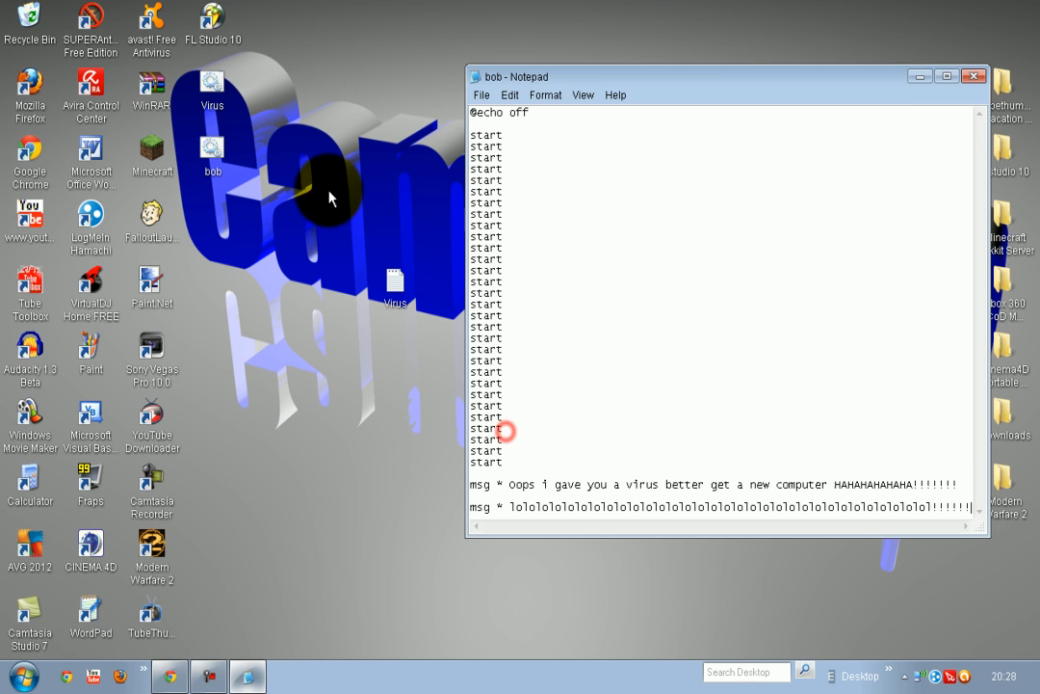
left_click(972, 75)
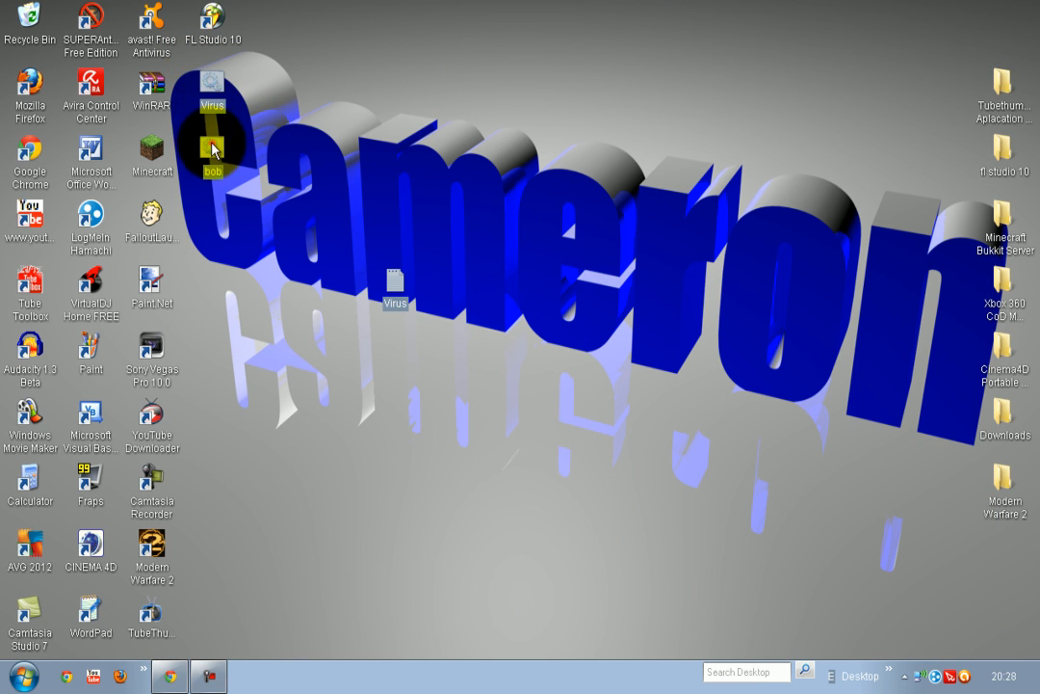
- Open the Recycle Bin, select an infected batch file in AVG's multiple-threat report and close it
double_click(31, 19)
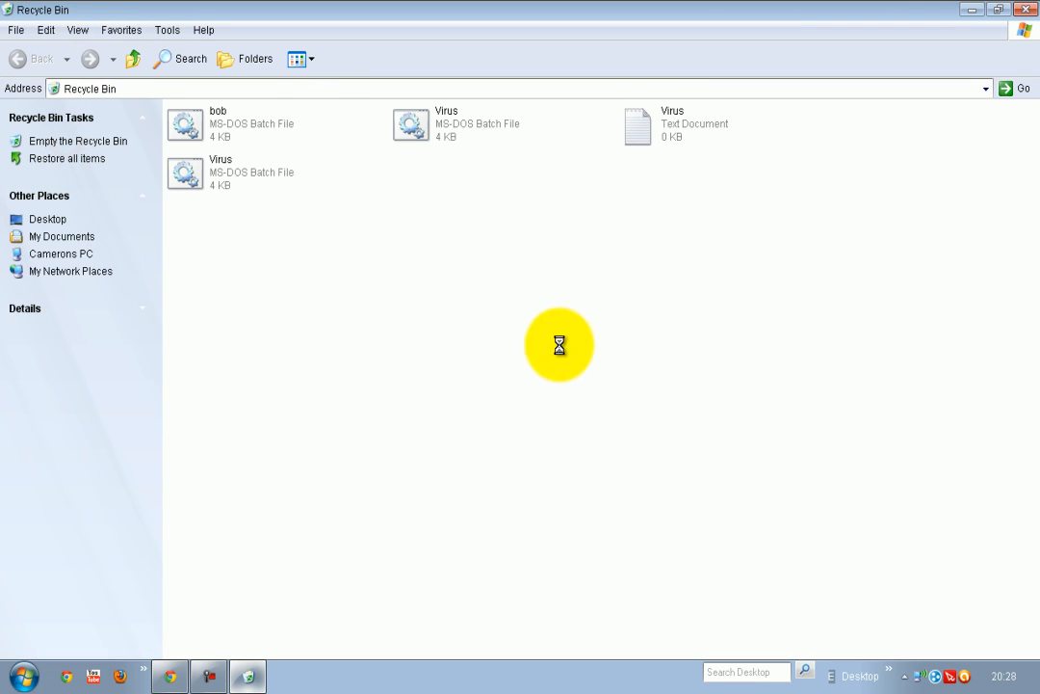
left_click(77, 141)
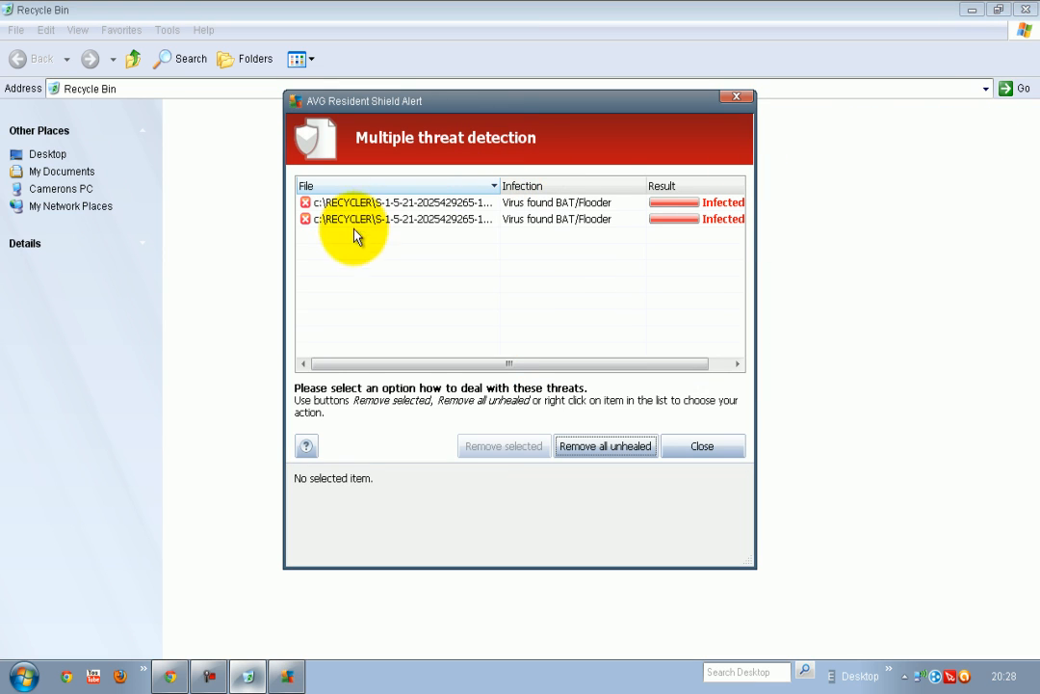
mouse_move(436, 208)
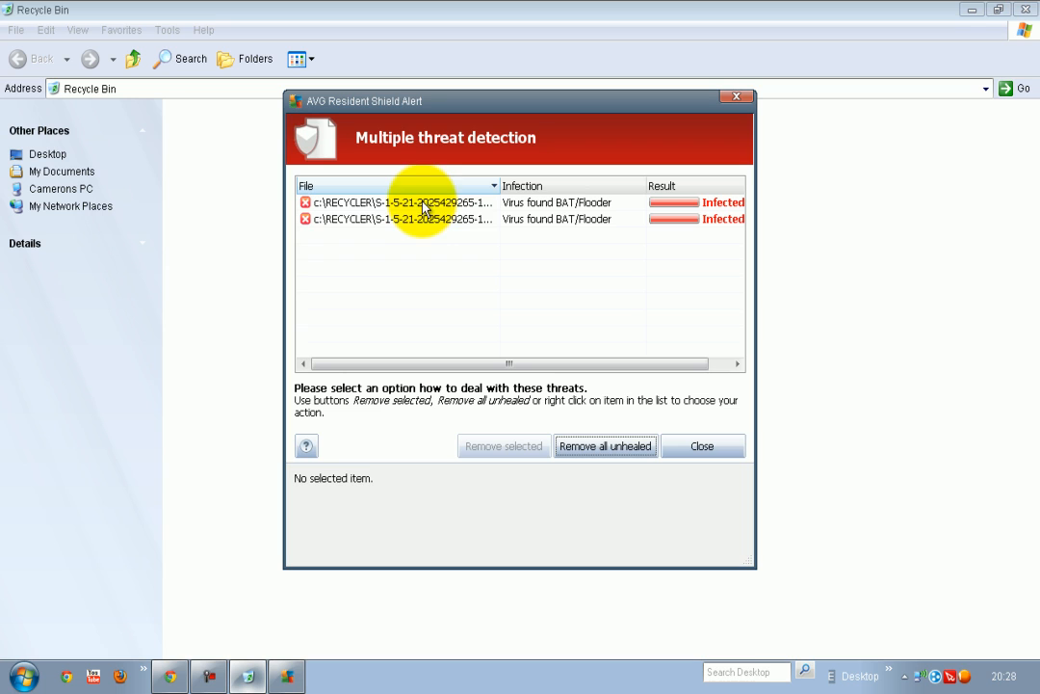
left_click(605, 445)
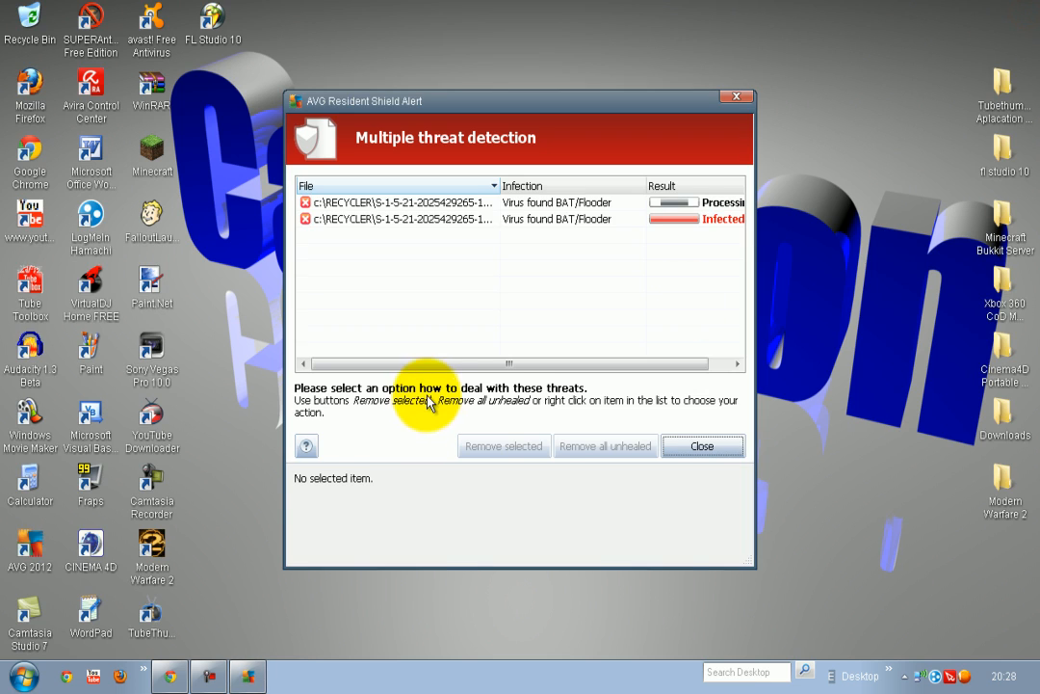
mouse_move(679, 445)
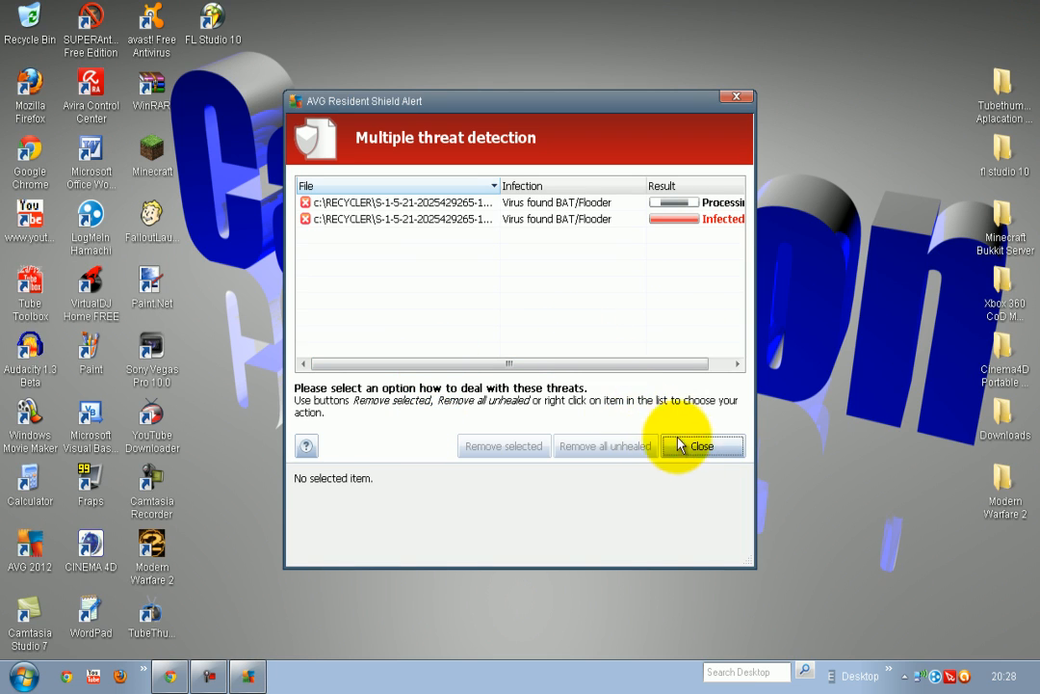
left_click(703, 445)
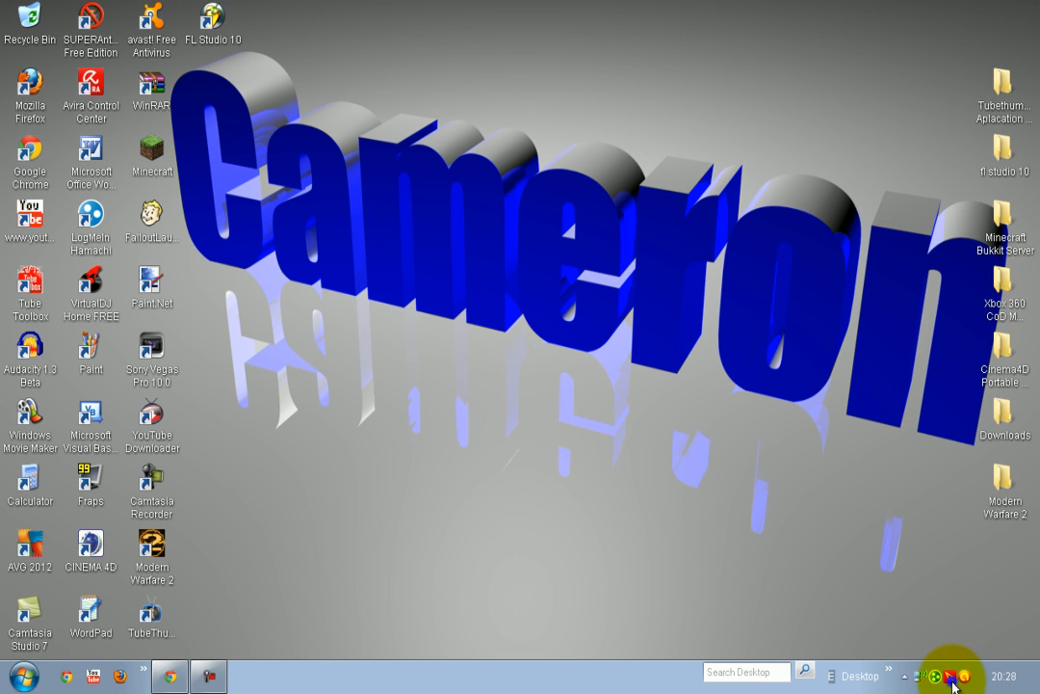